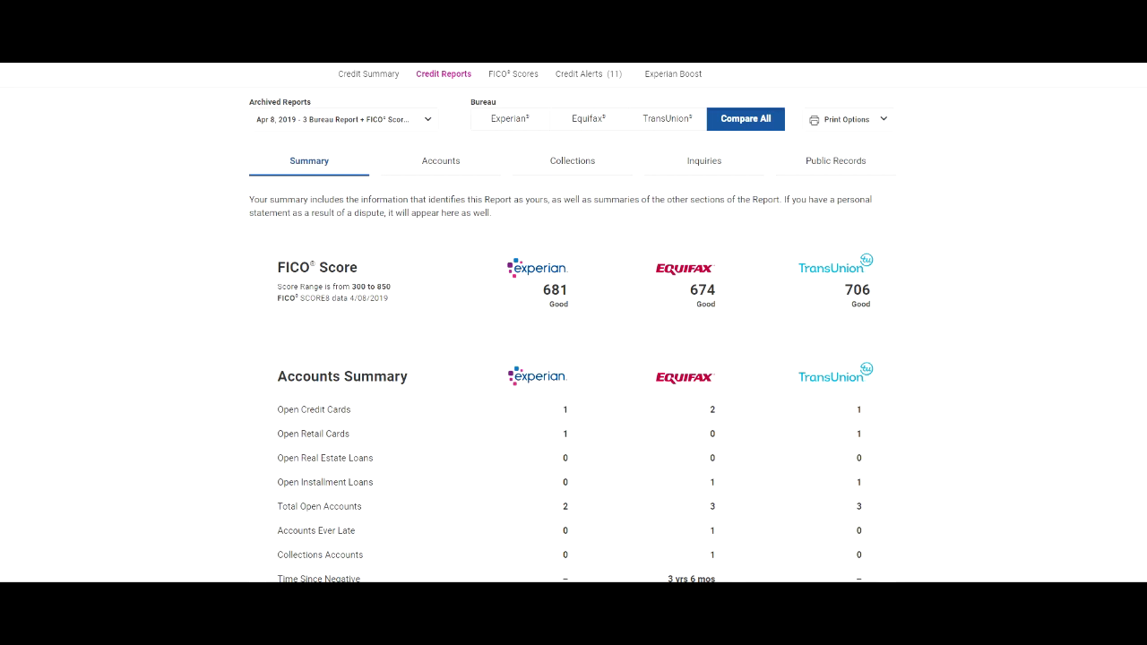
Scroll through the Summary's FICO scores and accounts summary for all three bureaus.
scroll(down, 3)
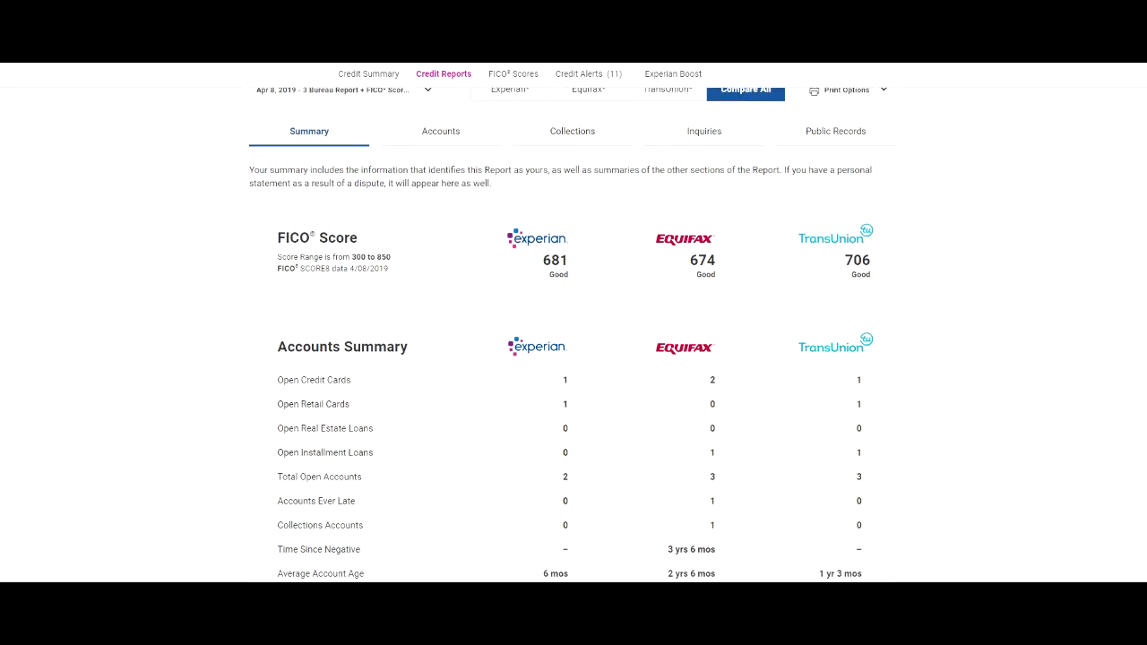
scroll(down, 3)
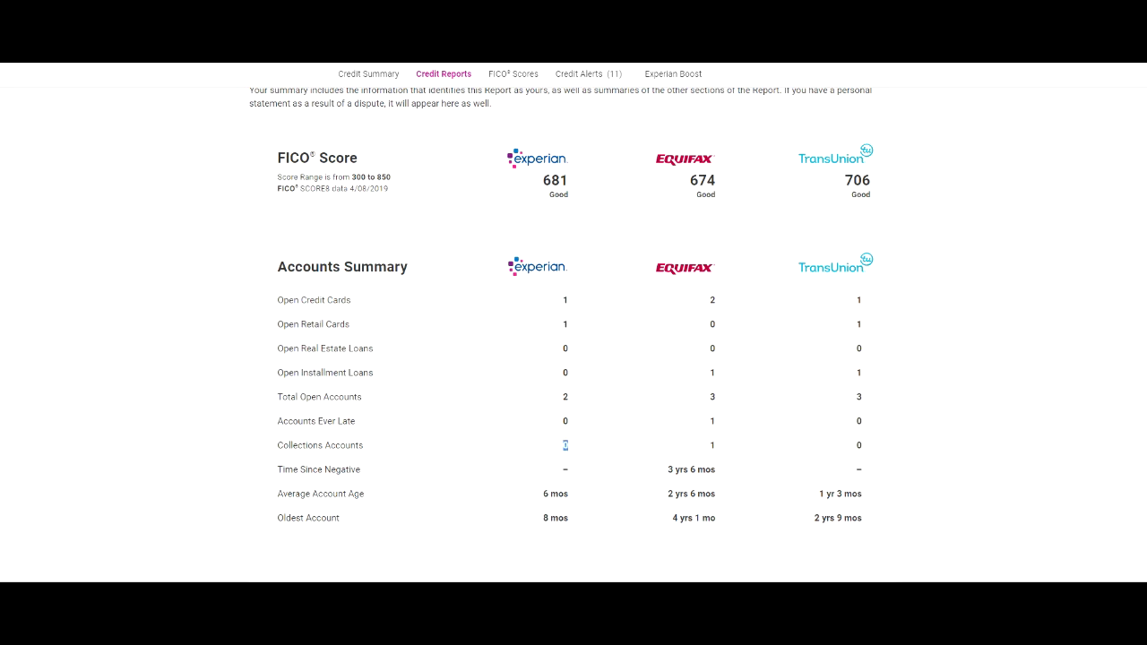
mouse_move(858, 445)
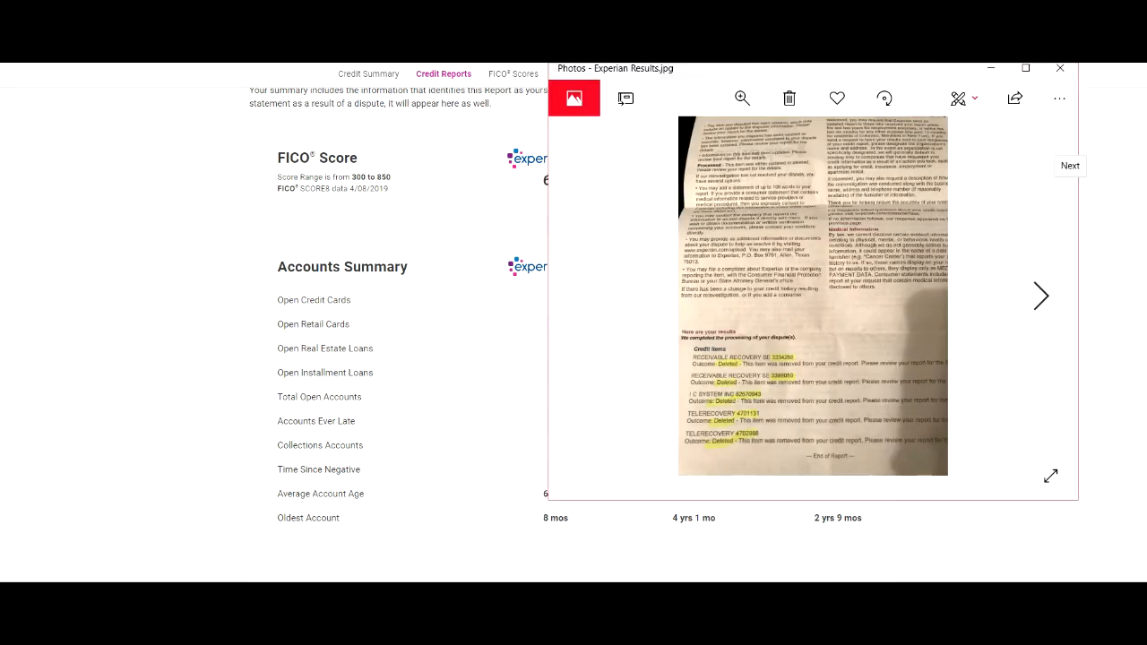
View the Experian-Transunion Results.jpg photo, then close Photos to return to the report.
click(1040, 296)
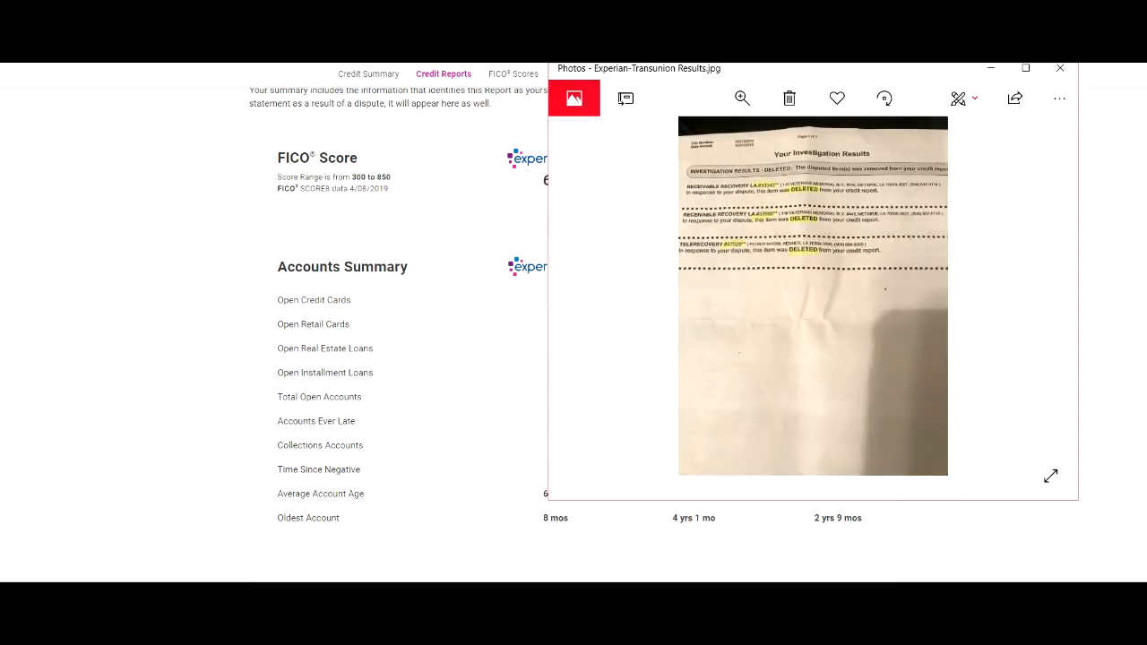
mouse_move(1014, 97)
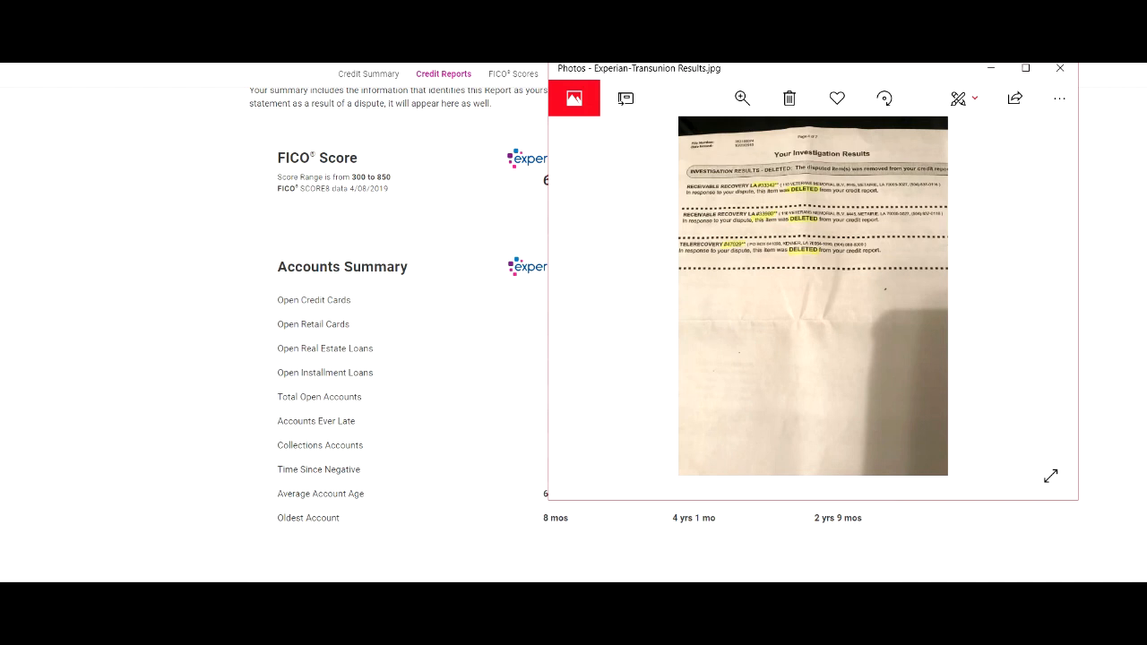
click(1060, 68)
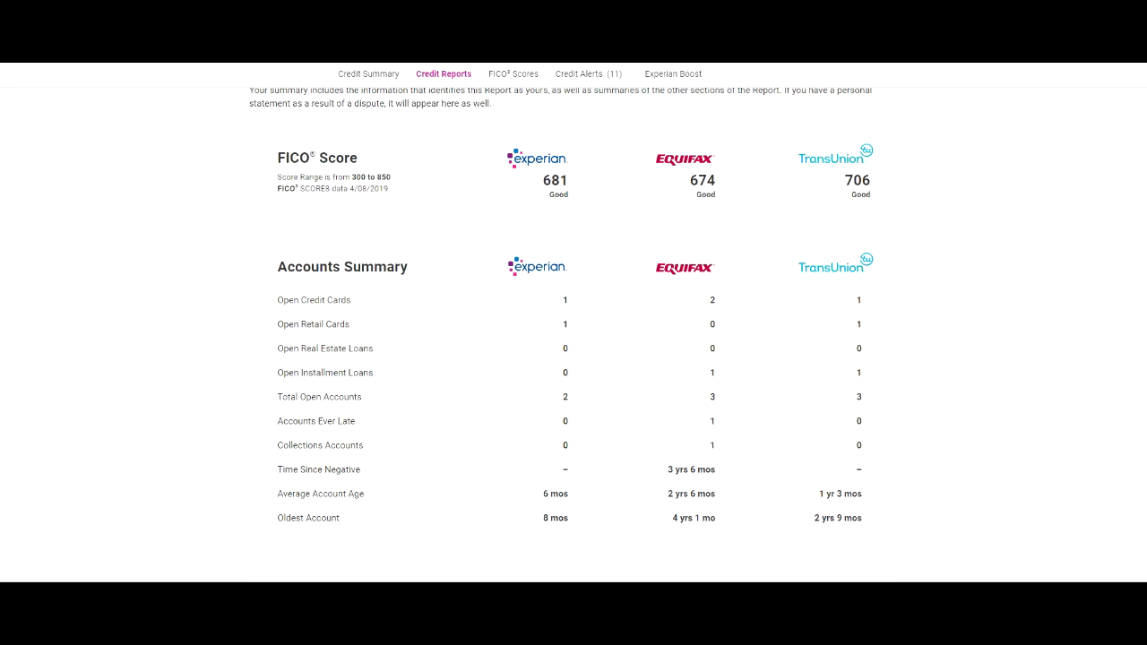
Scroll the Summary past Credit Usage toward the Collections section.
scroll(down, 3)
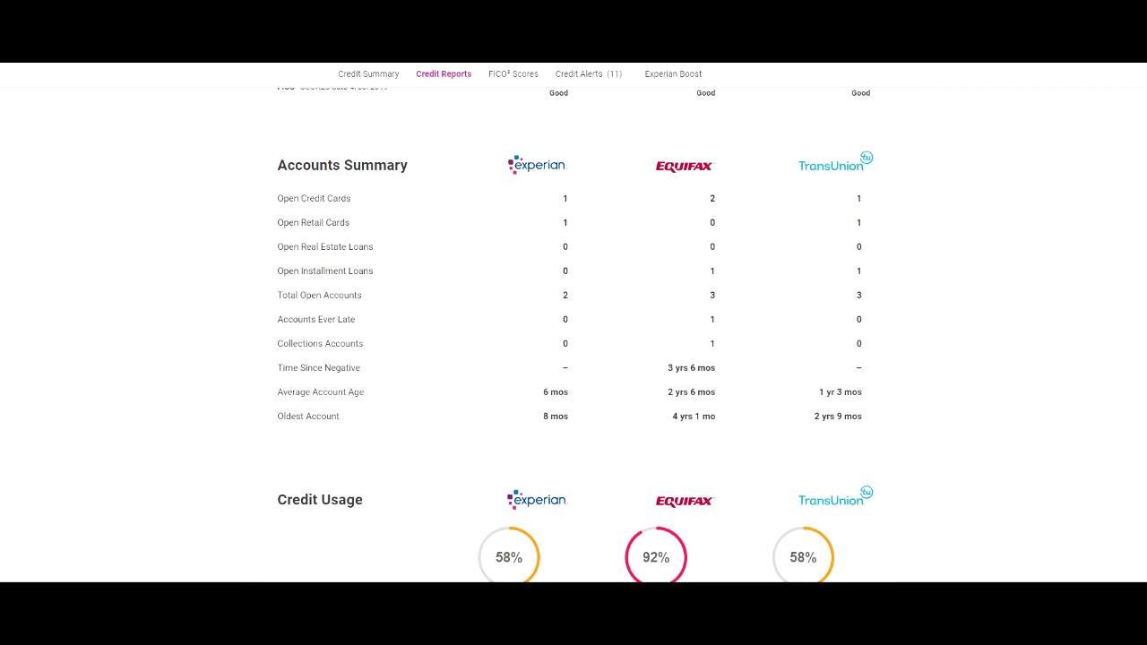
scroll(up, 3)
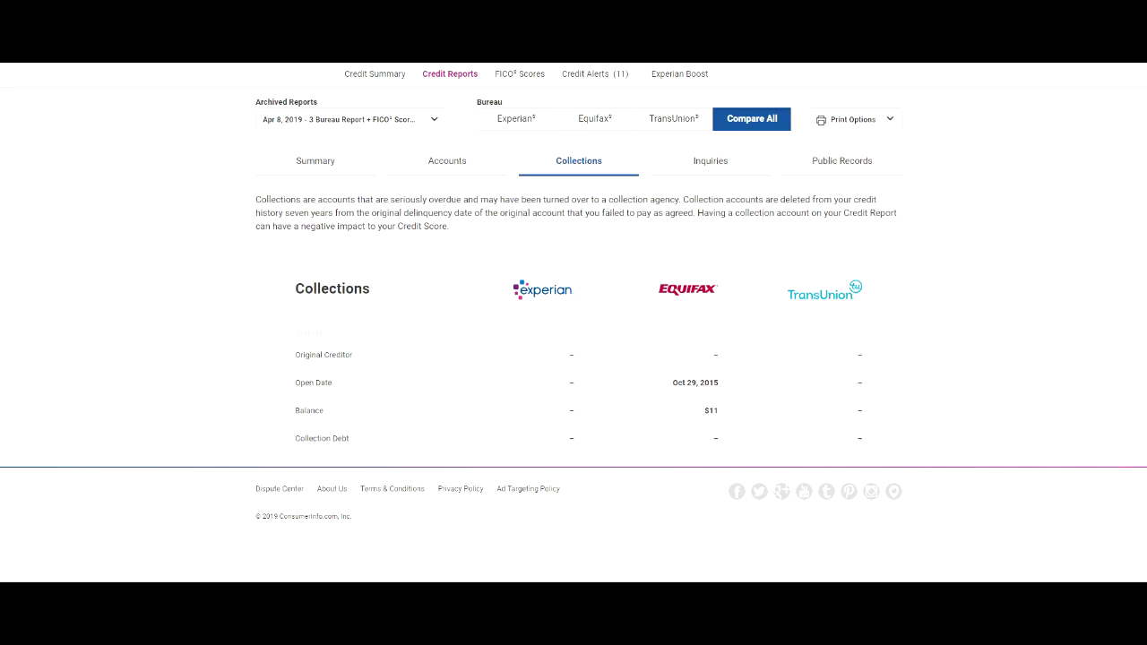
Review the Equifax $61 collection from Oct 29, 2015, then return to the Summary section.
double_click(710, 411)
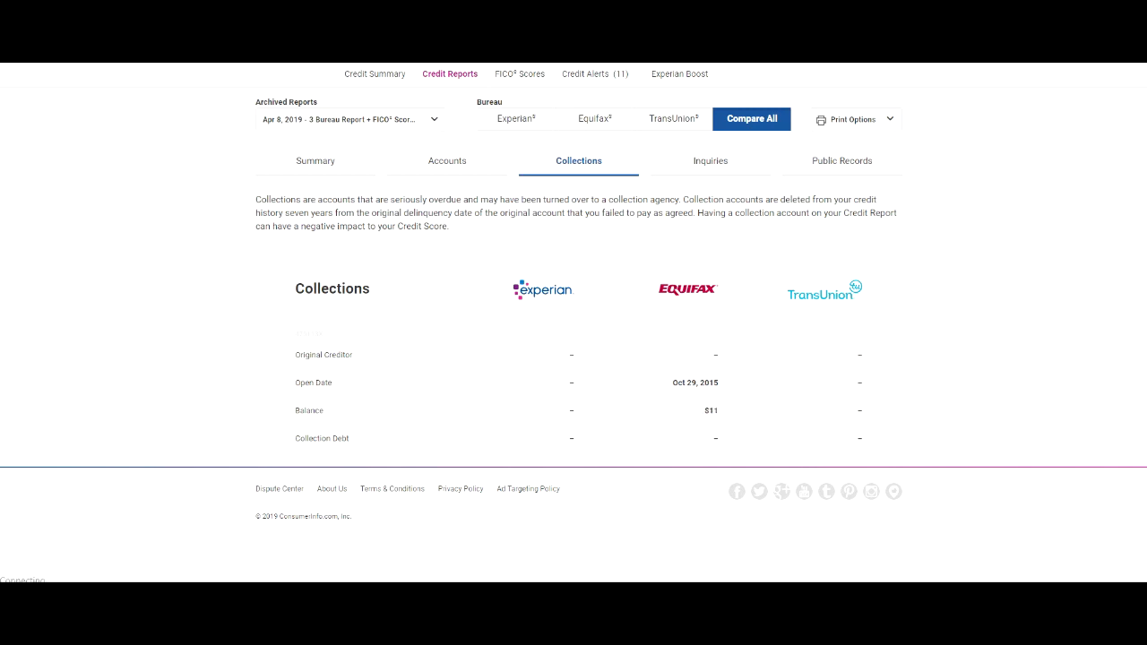
click(308, 162)
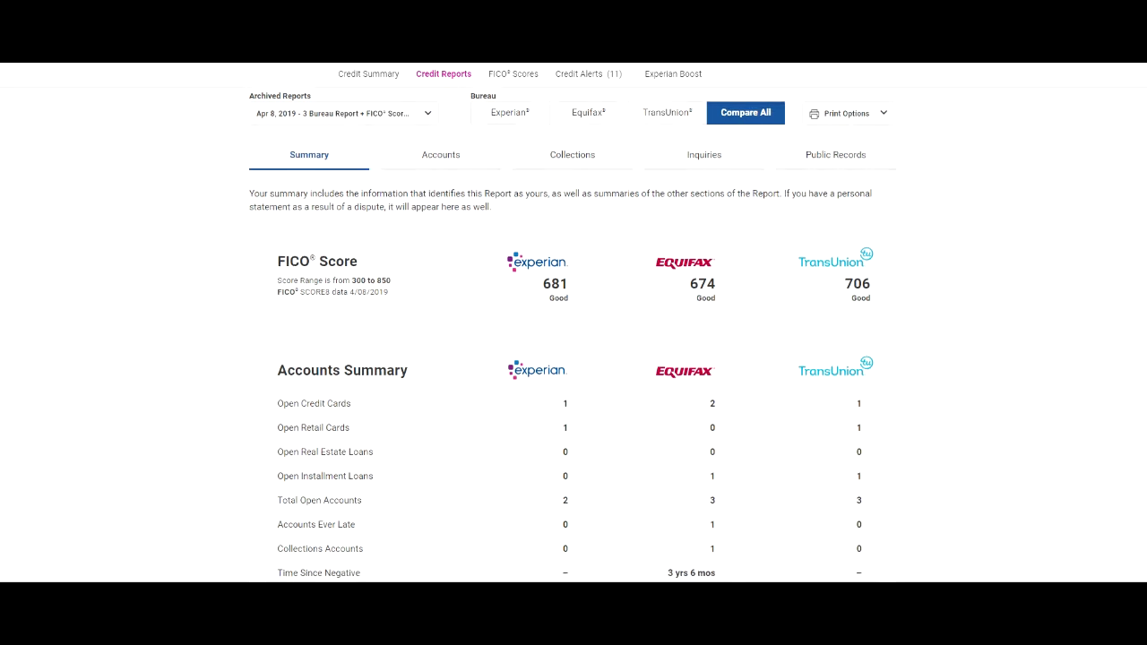
scroll(down, 3)
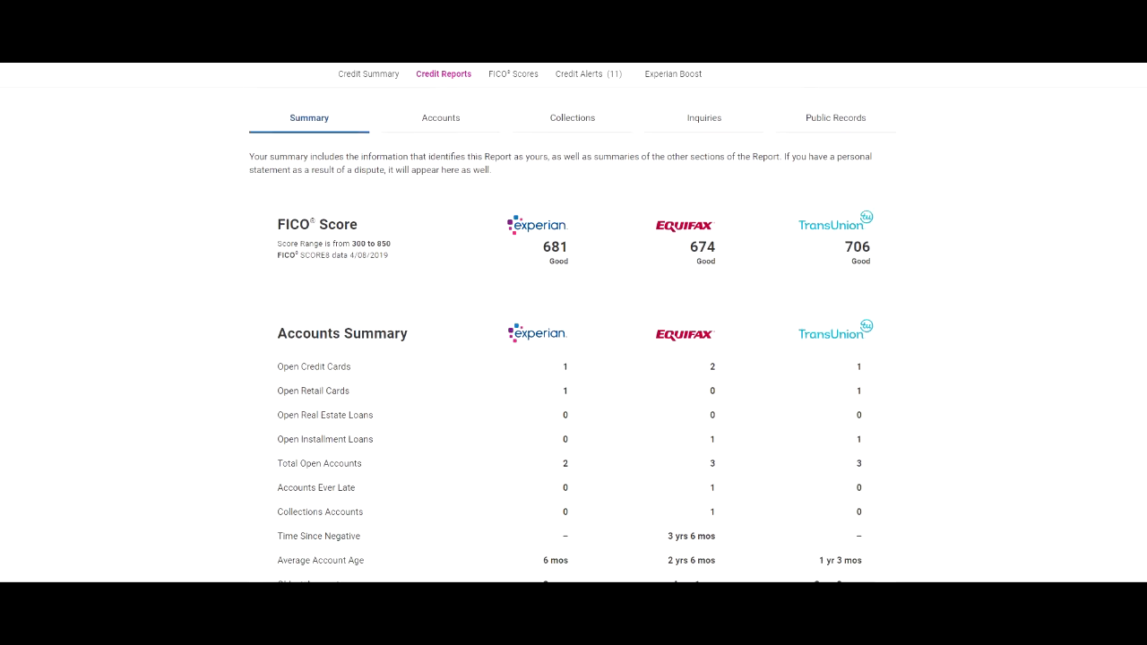
scroll(down, 3)
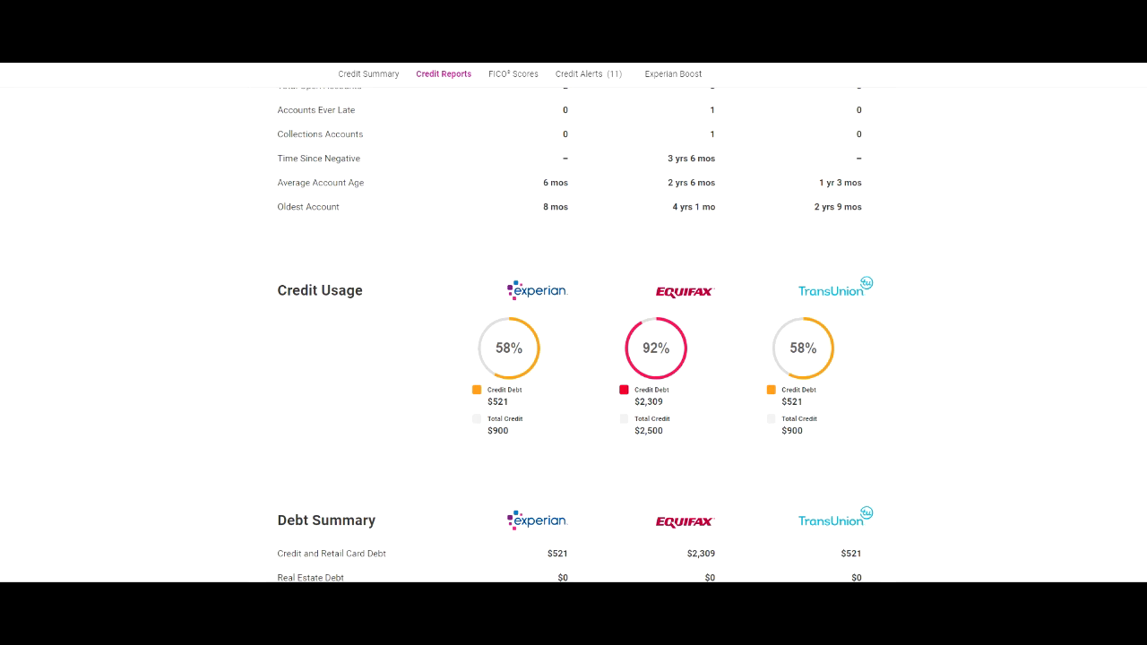
scroll(down, 3)
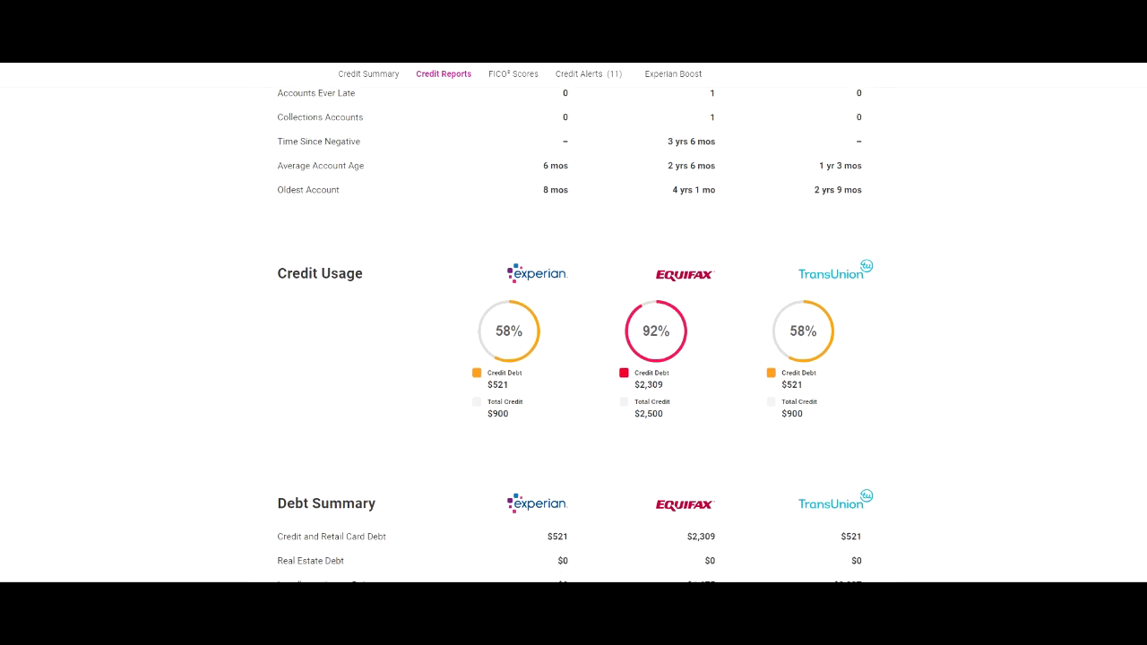
scroll(up, 3)
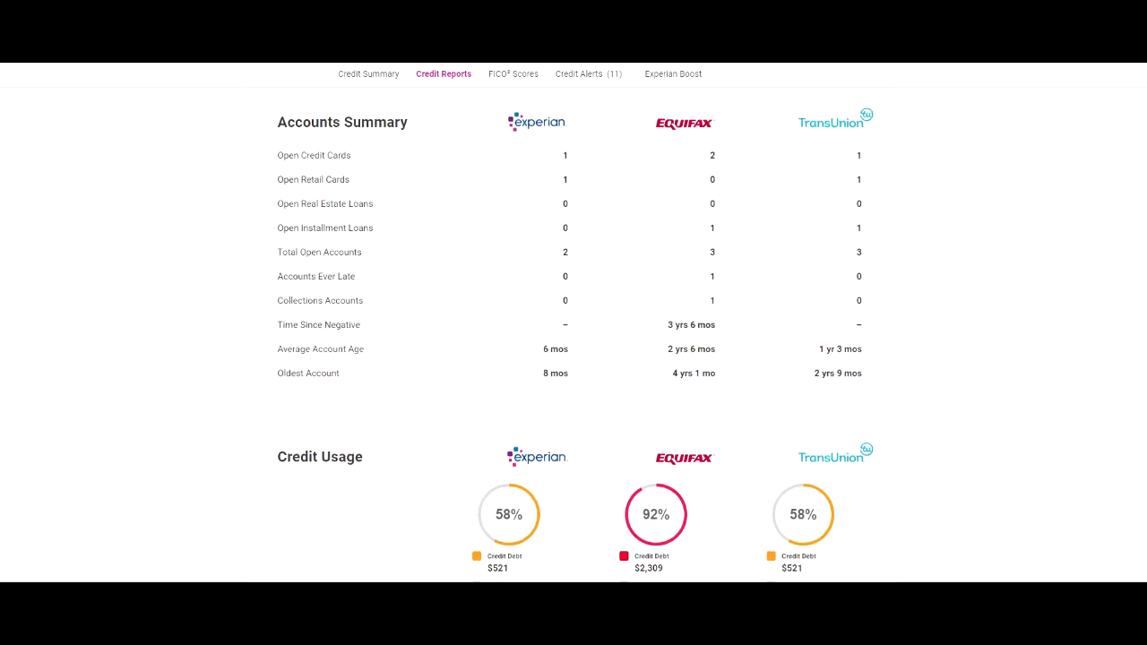
scroll(down, 3)
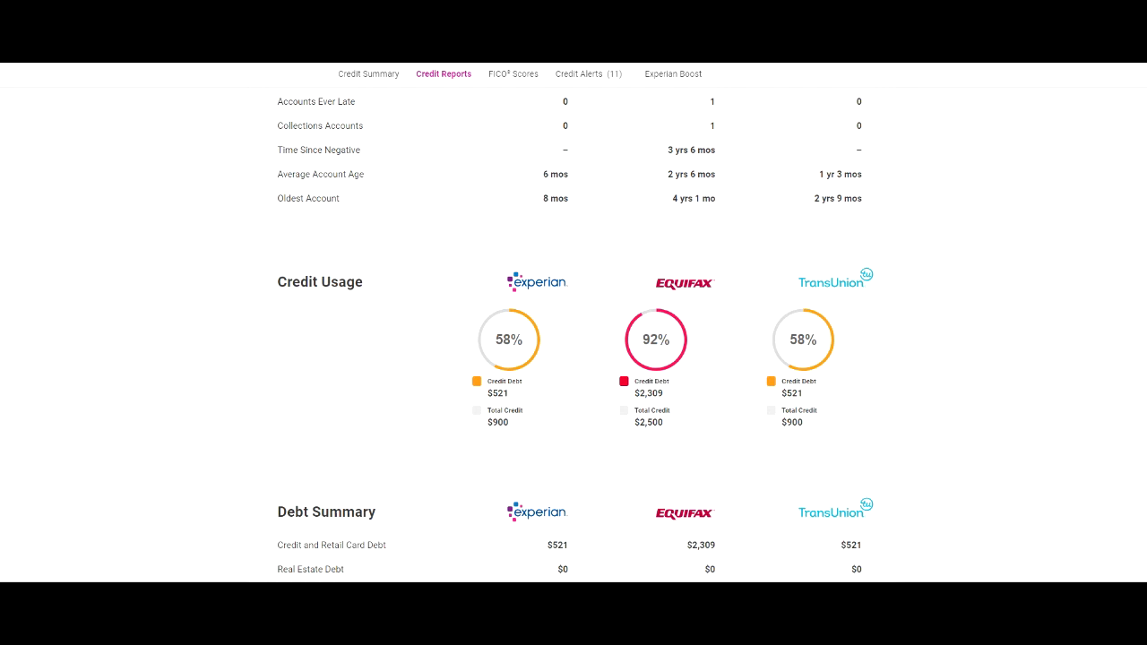
scroll(down, 3)
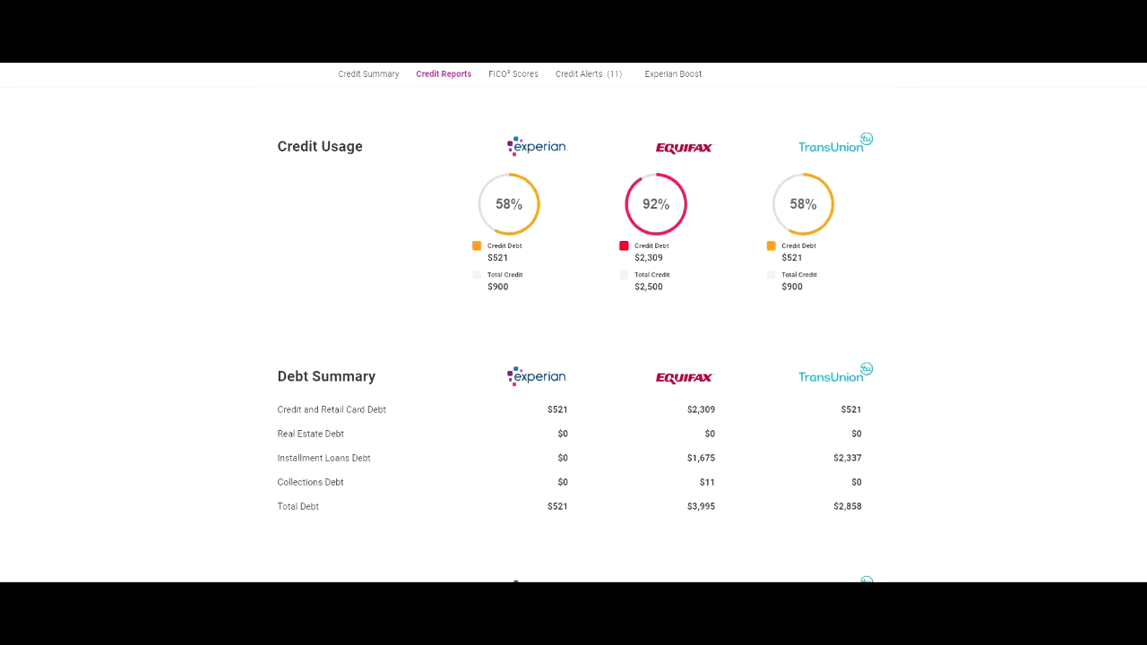
scroll(down, 3)
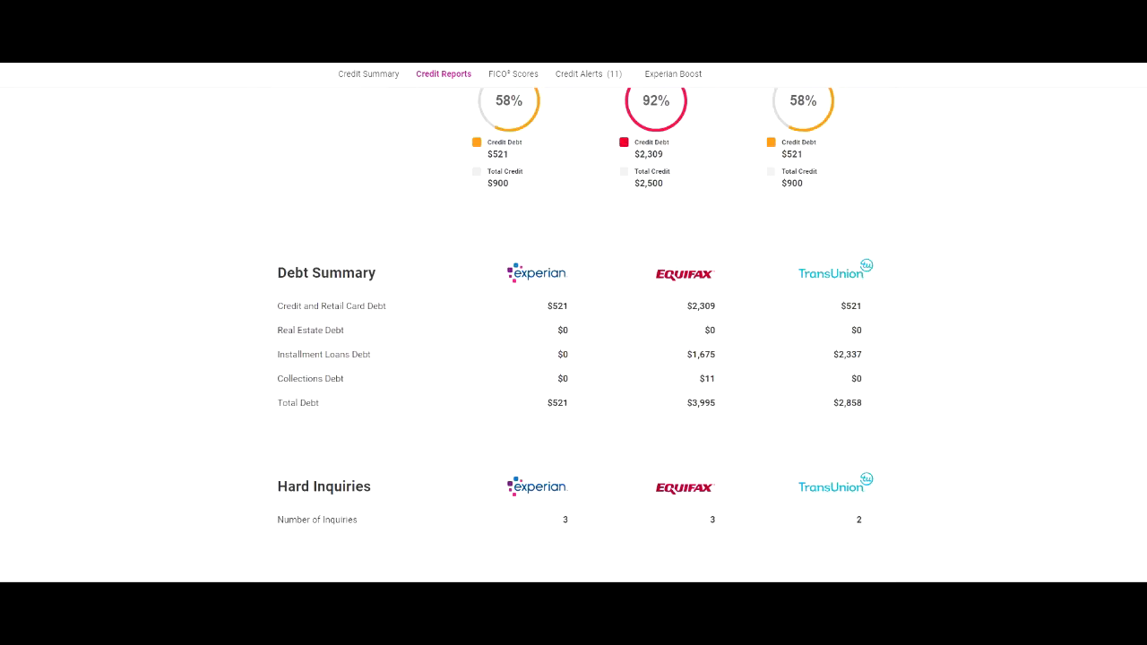
scroll(down, 3)
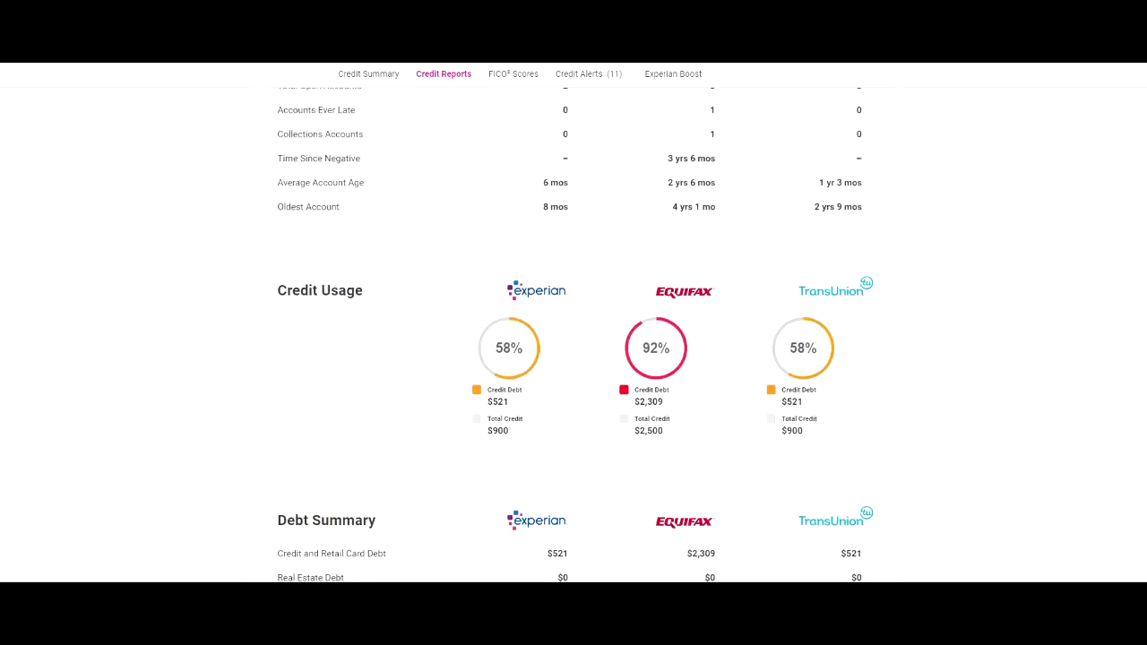
scroll(up, 3)
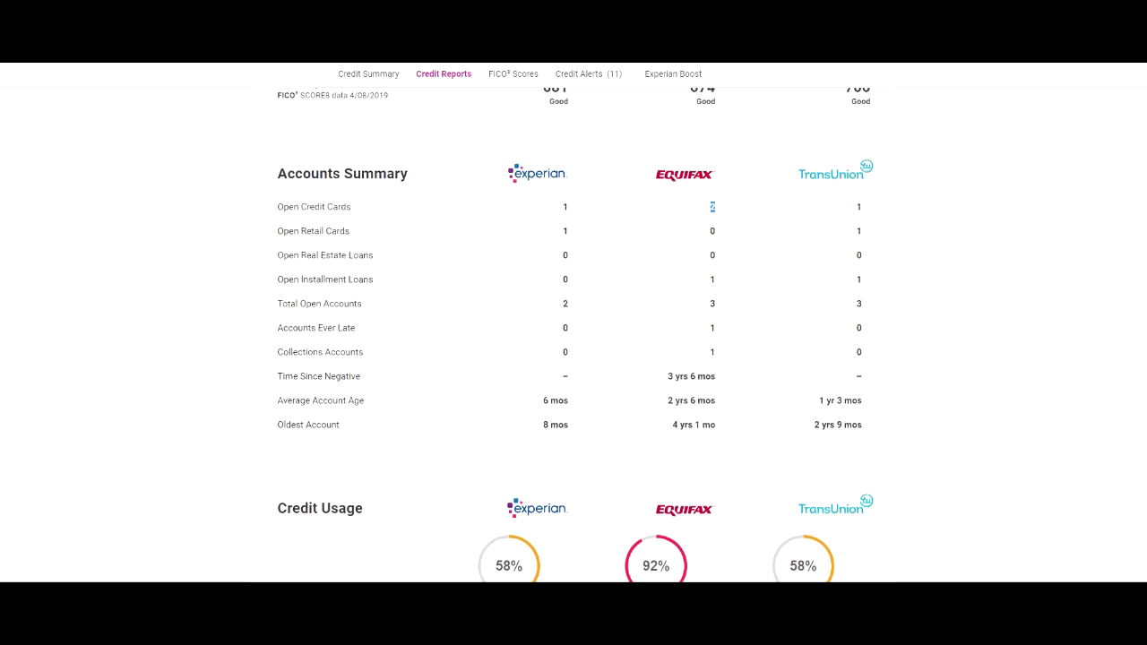
scroll(up, 3)
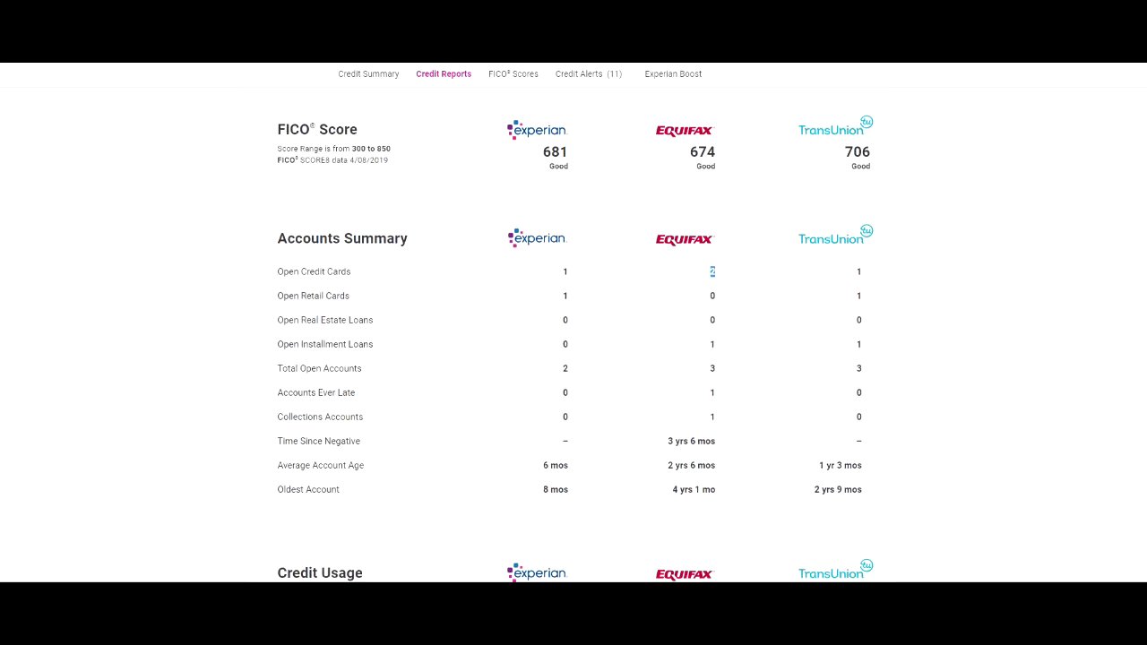
scroll(down, 3)
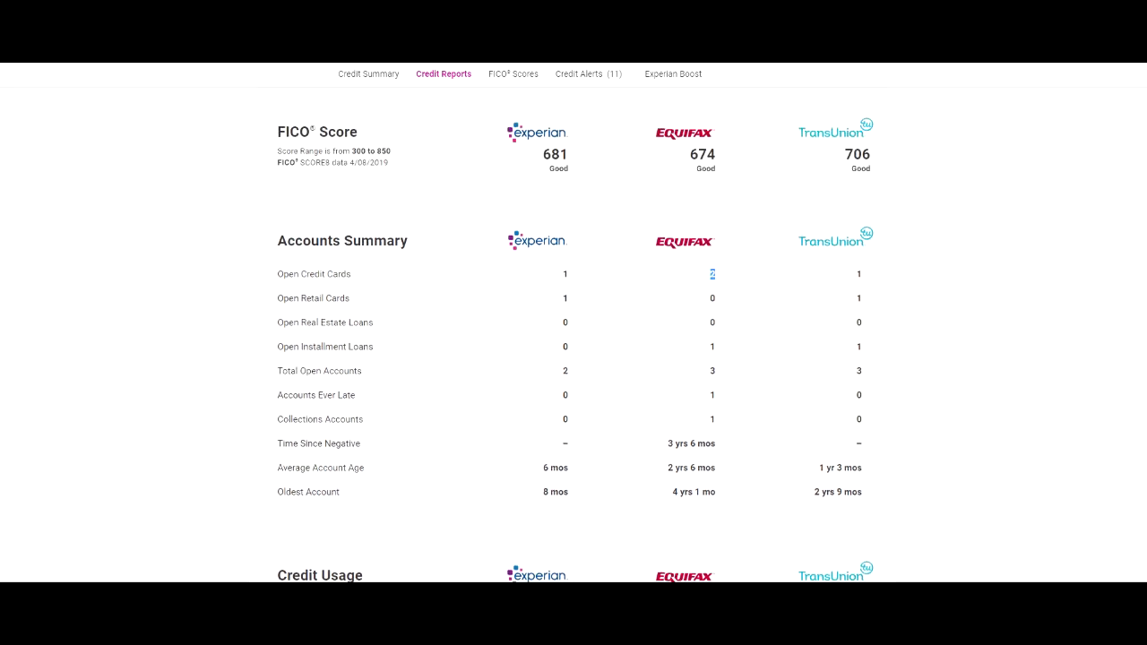
scroll(down, 3)
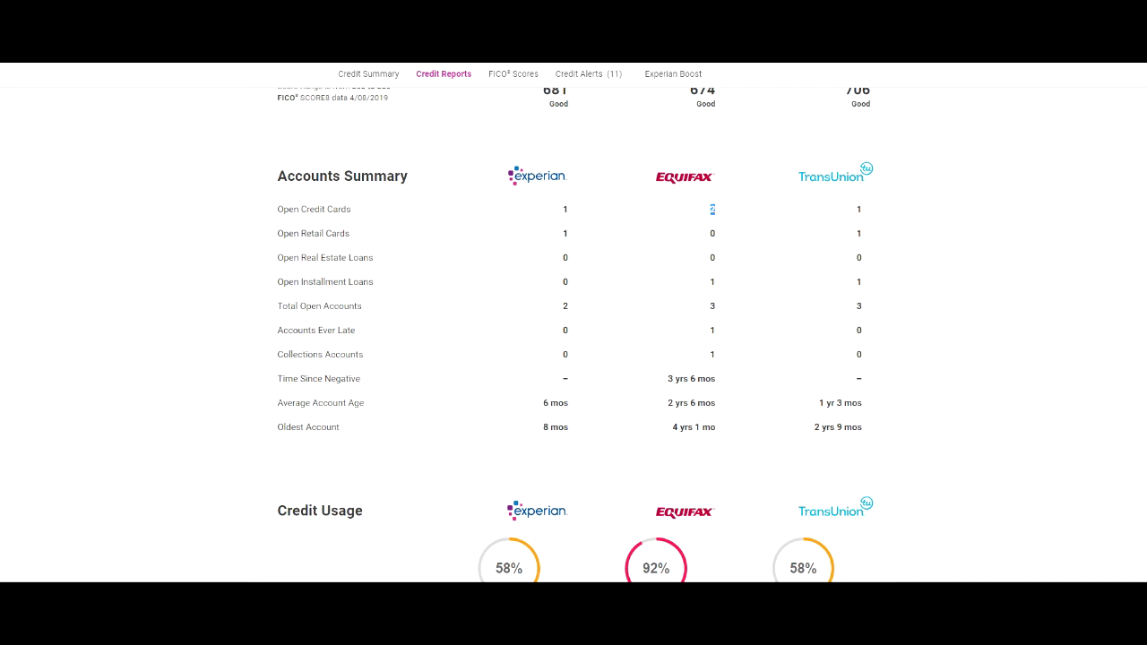
scroll(down, 3)
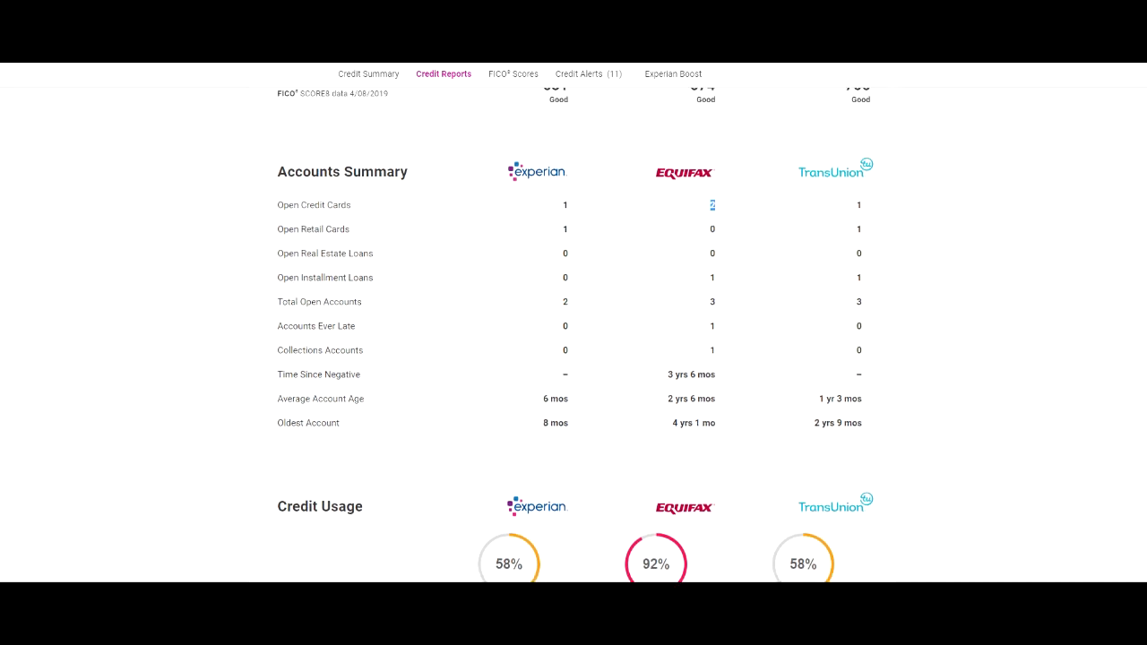
scroll(down, 3)
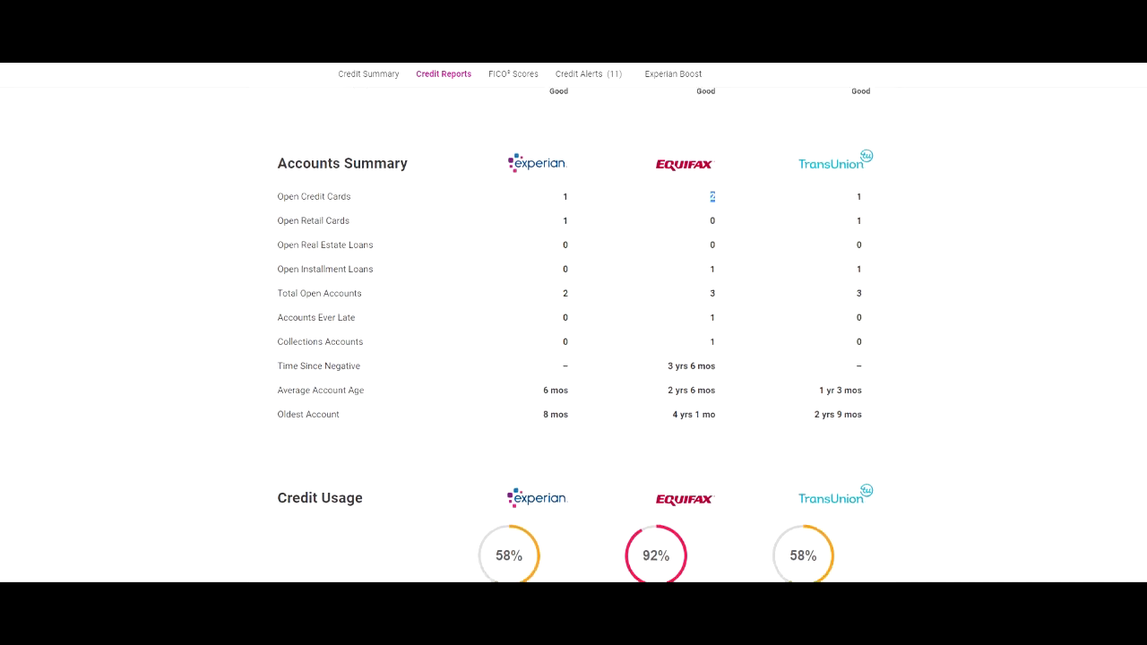
scroll(up, 3)
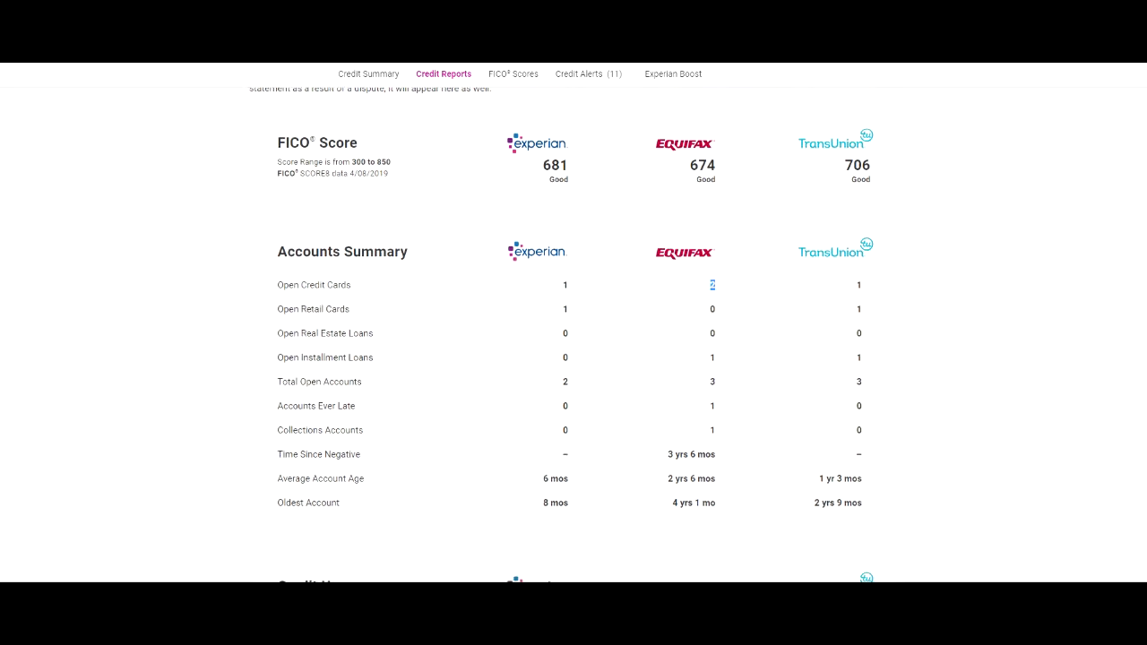
scroll(down, 3)
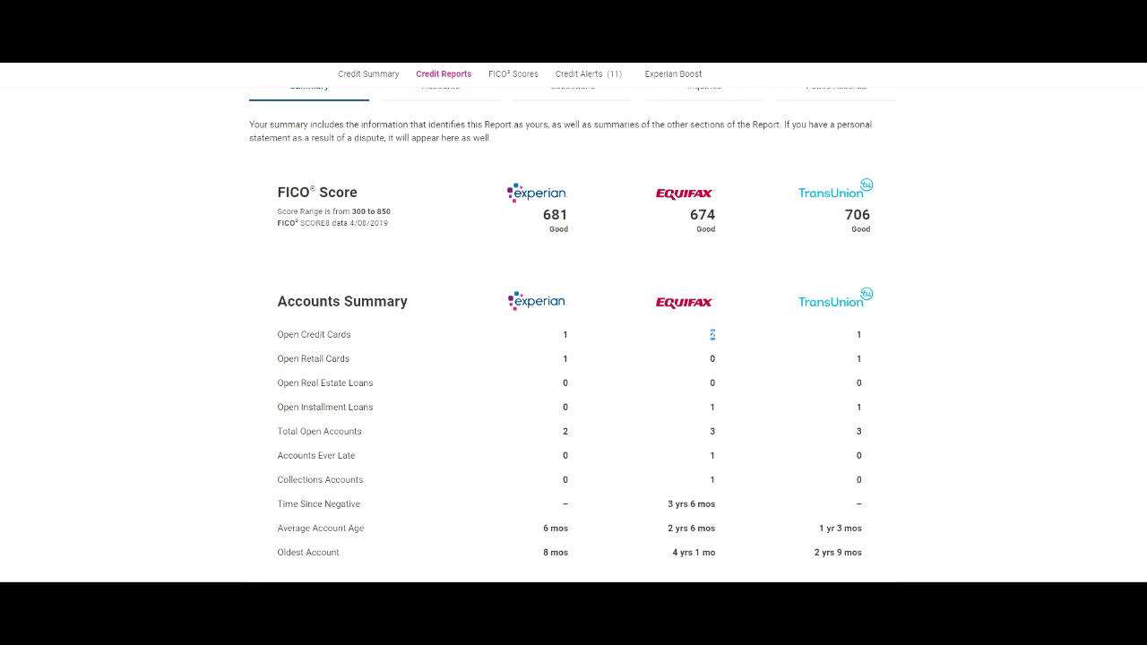
scroll(down, 3)
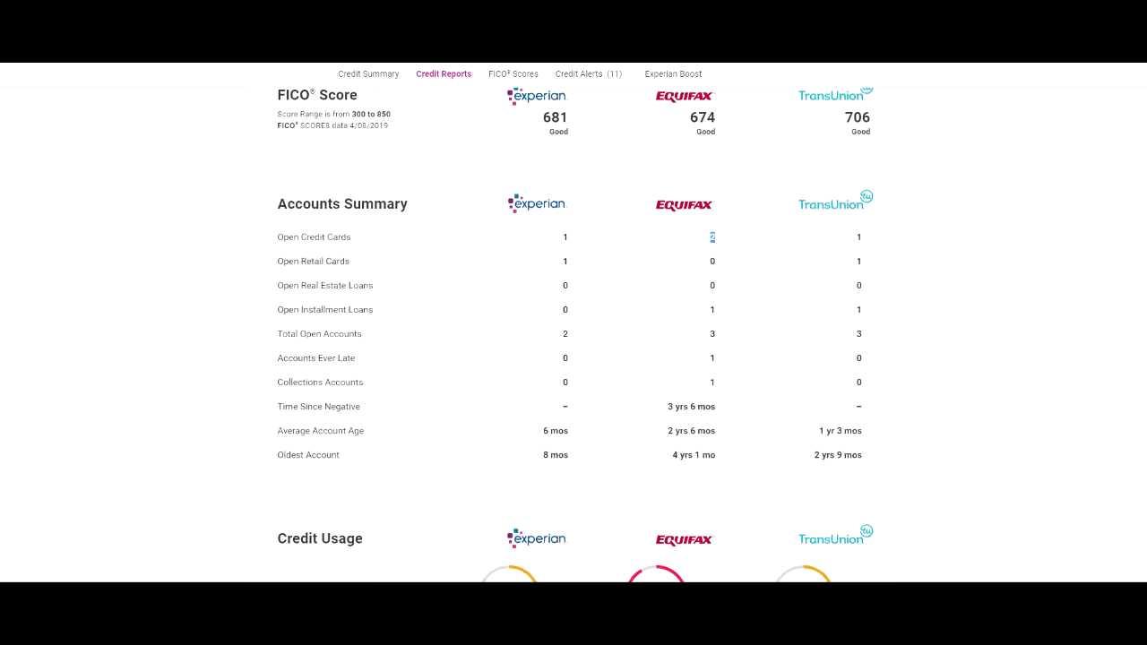
scroll(down, 3)
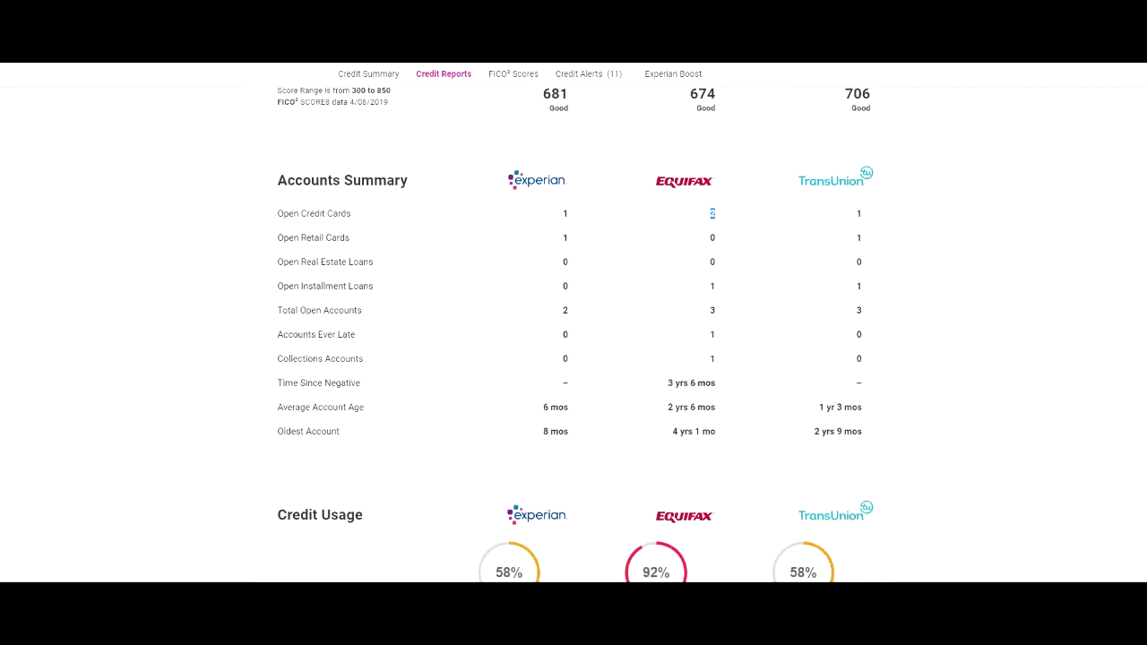
scroll(up, 3)
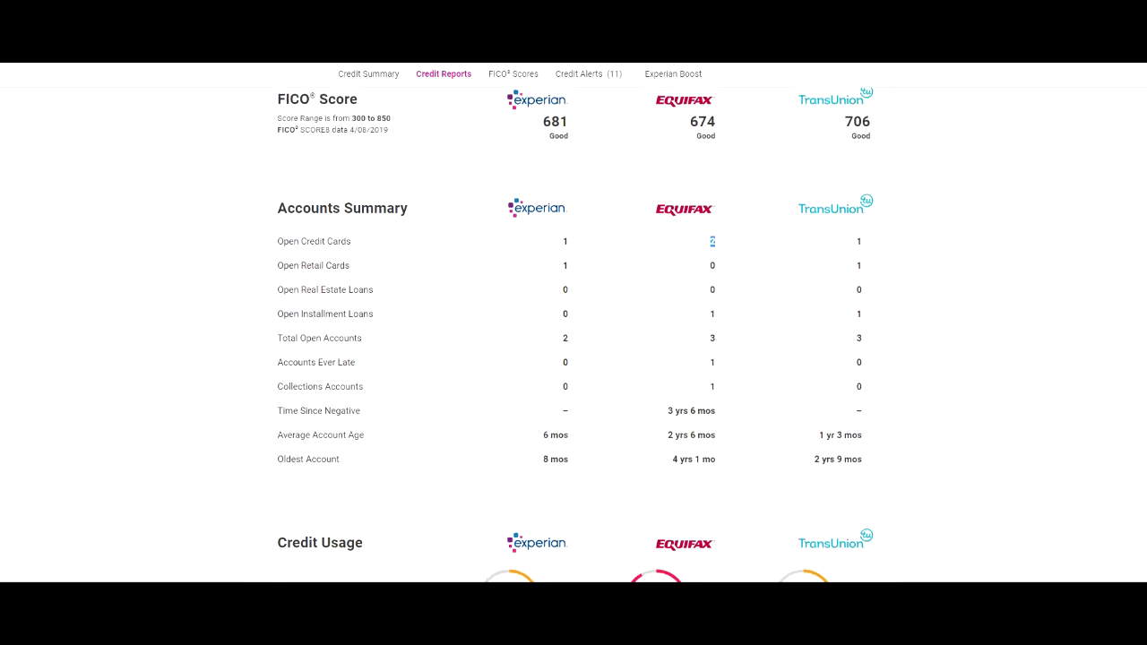